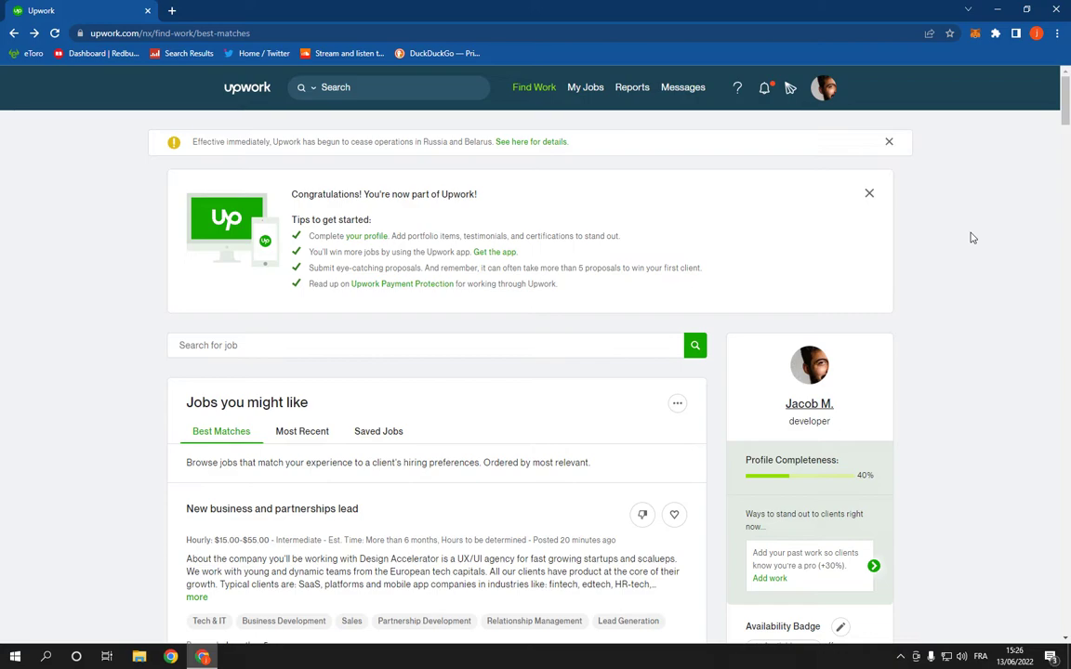
- Open the account dropdown from the profile avatar on the job feed
left_click(824, 87)
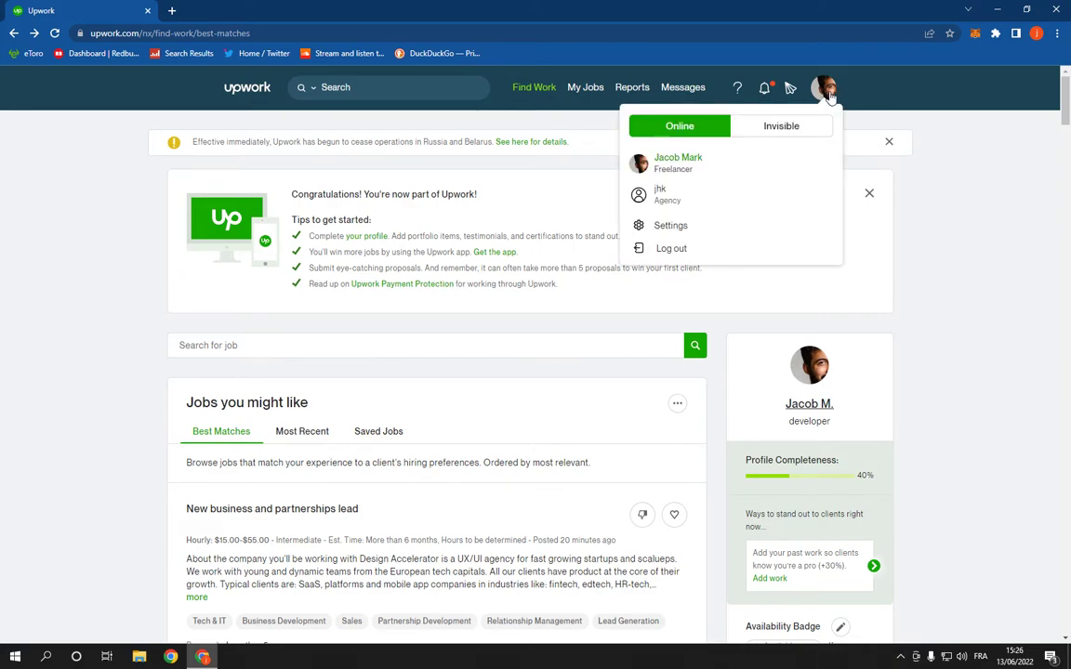
mouse_move(735, 230)
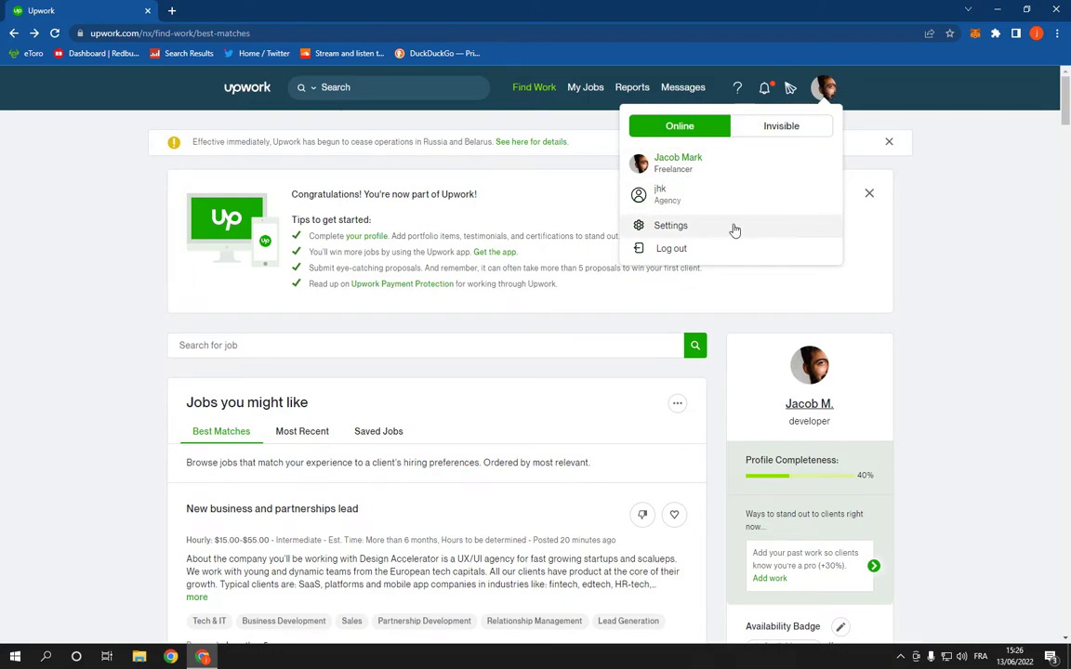
- Choose Settings from the account menu to reach the Contact info page
left_click(670, 225)
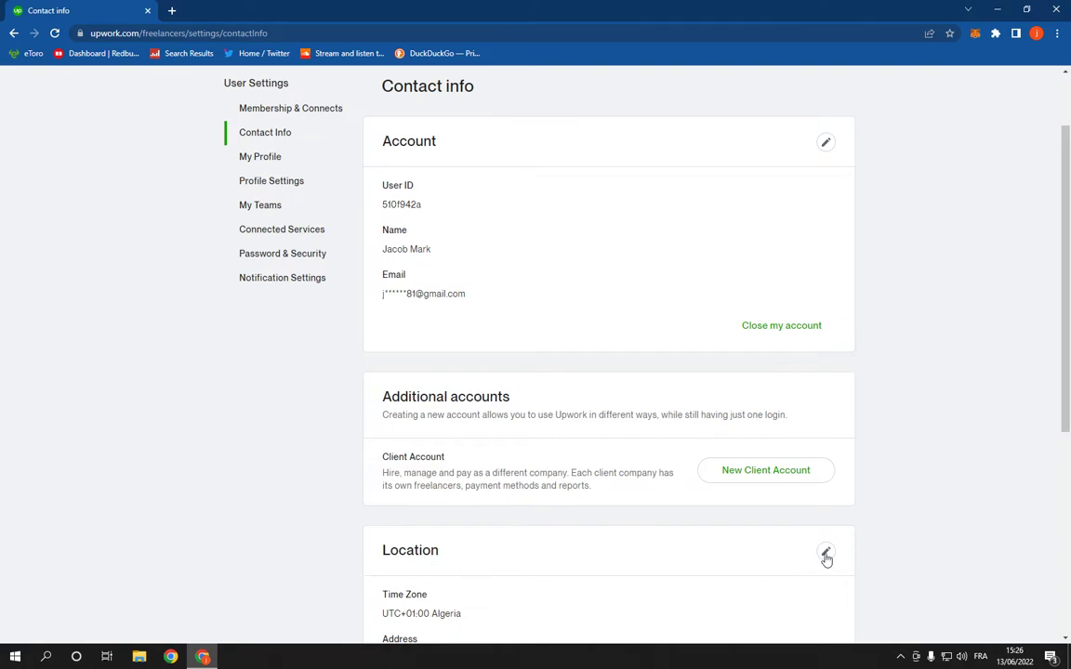
- Edit the Location card and open the Country dropdown, currently Morocco
left_click(825, 554)
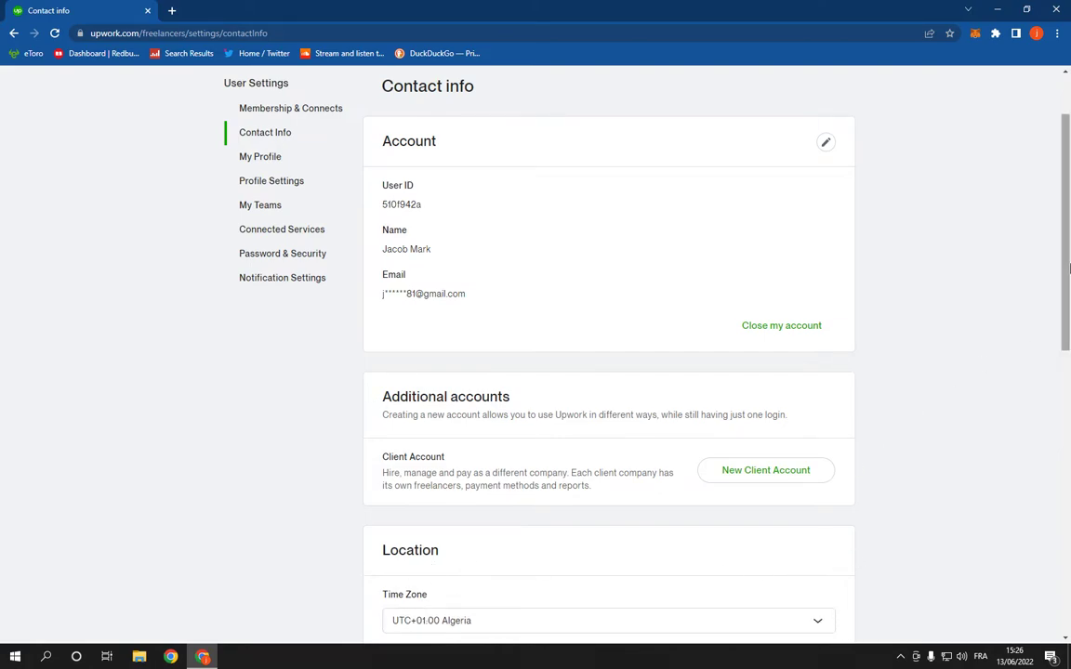
scroll("down", 3)
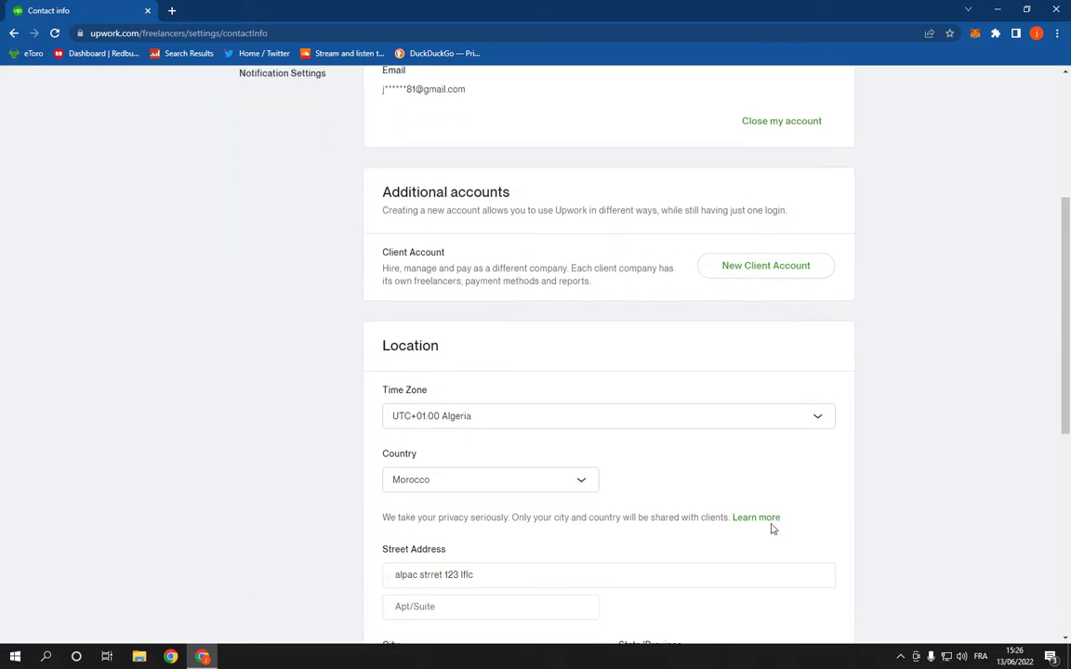
scroll("down", 3)
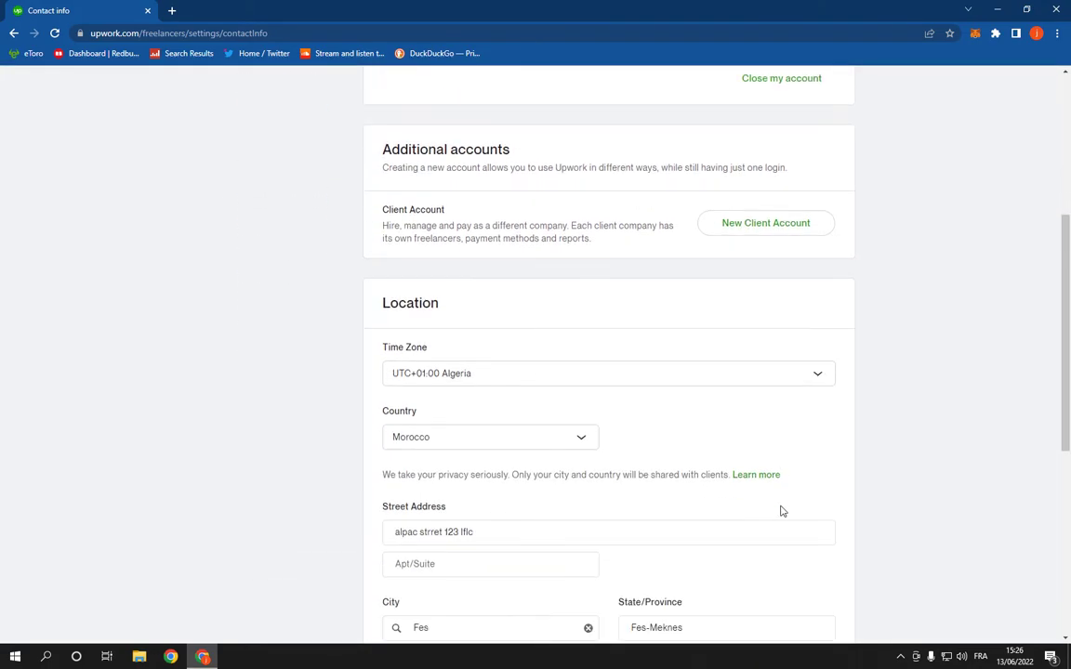
scroll("up", 3)
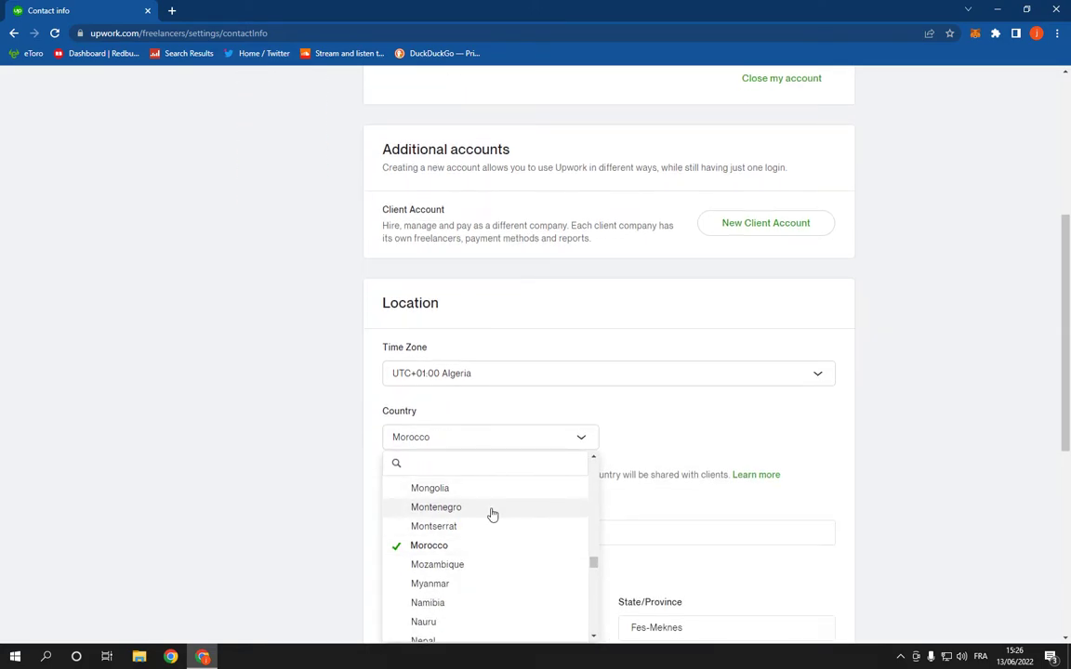
- Select Montenegro as the Location country
left_click(436, 507)
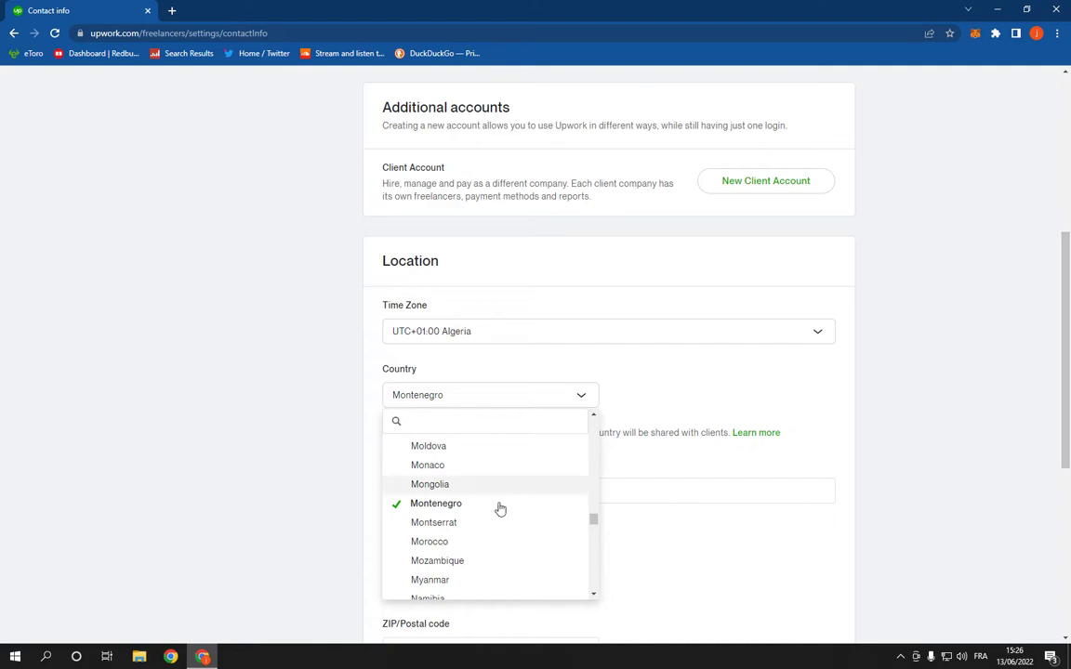
scroll("up", 3)
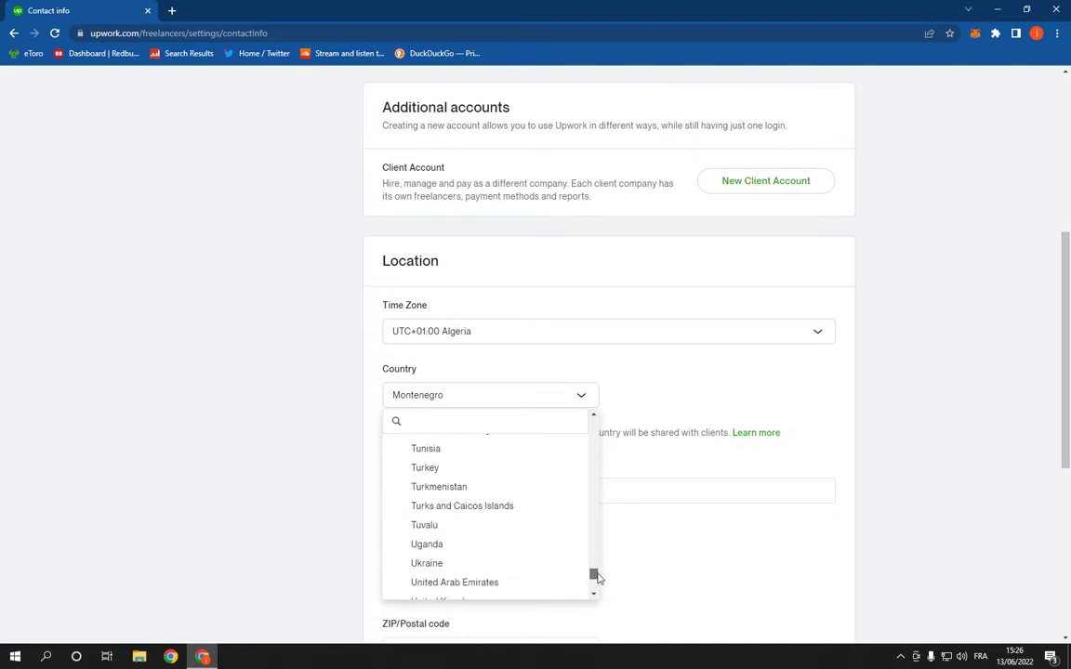
scroll("down", 3)
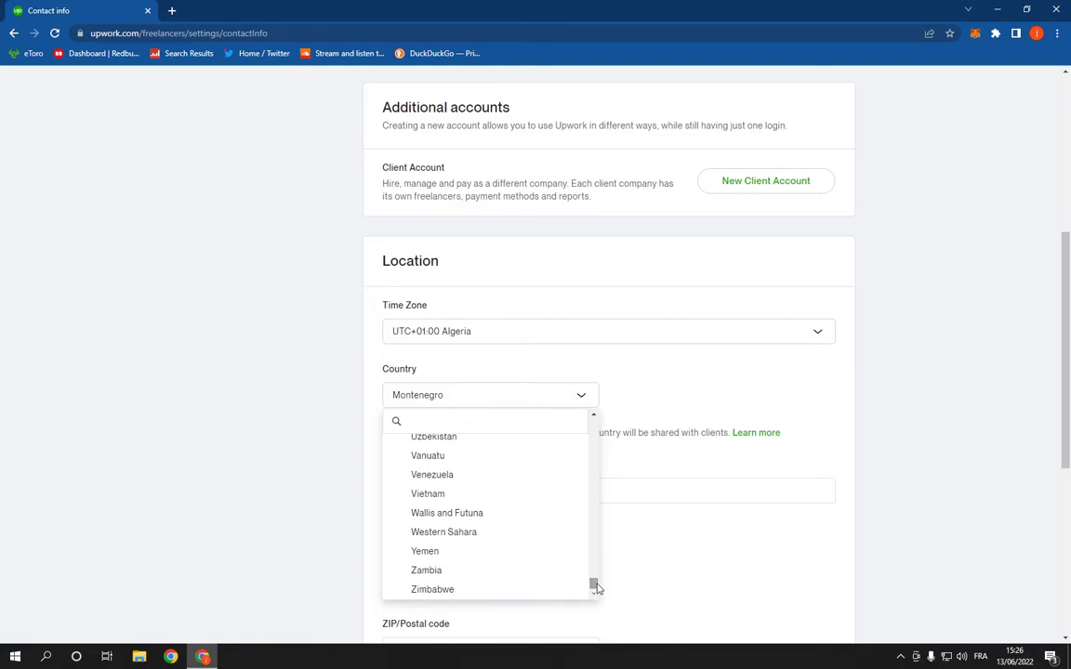
mouse_move(753, 417)
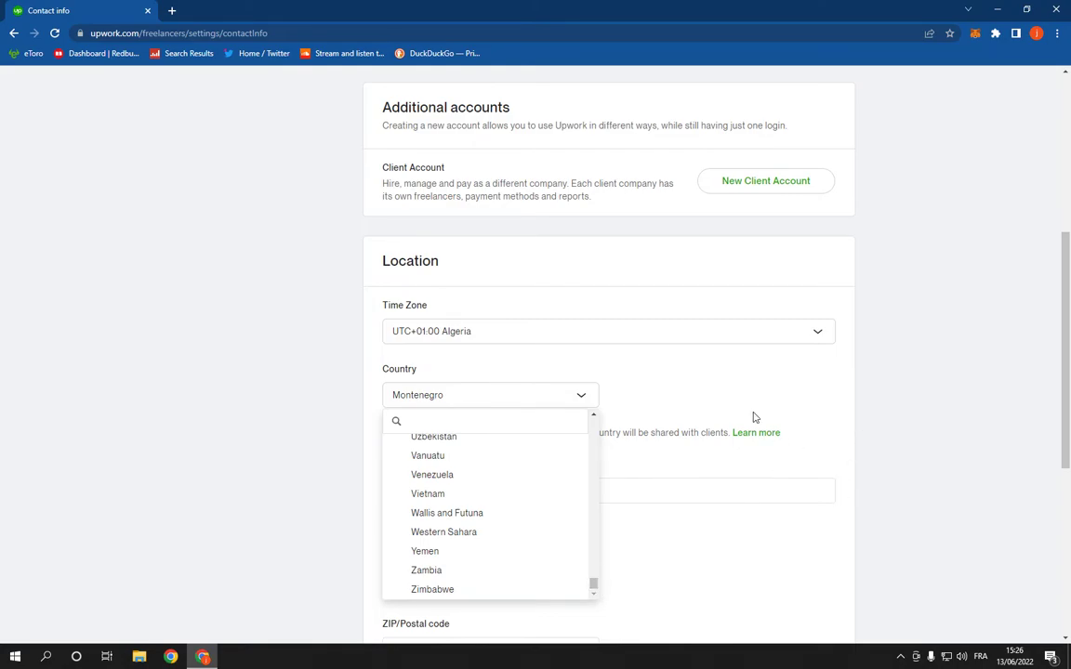
scroll("up", 3)
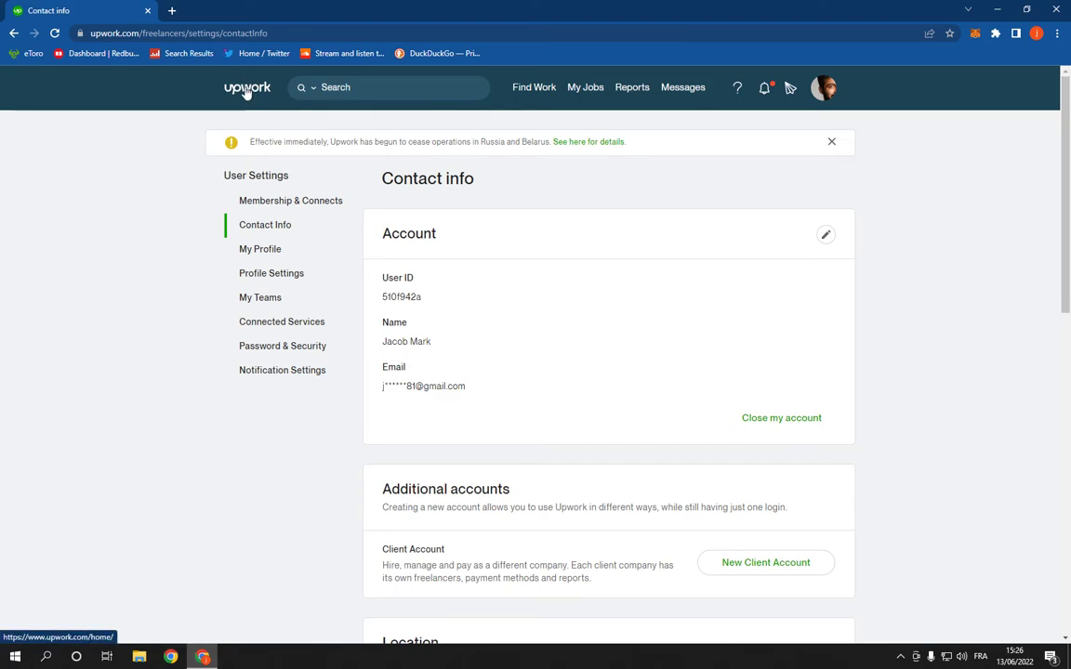
- Return to the Find Work job feed, then reopen the Contact info settings
left_click(247, 86)
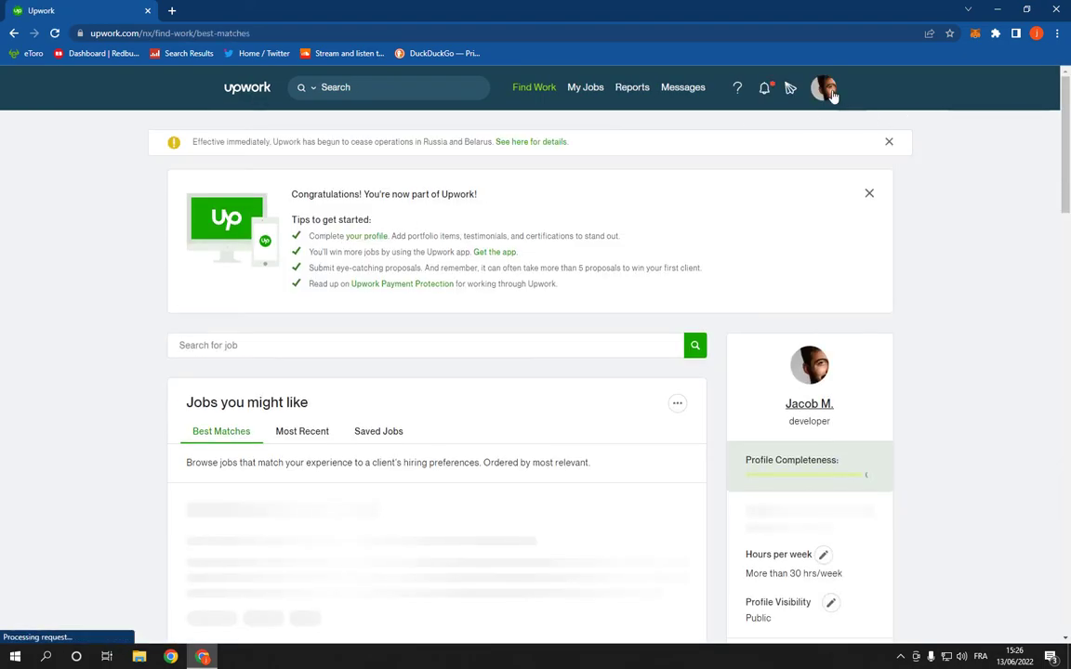
left_click(669, 225)
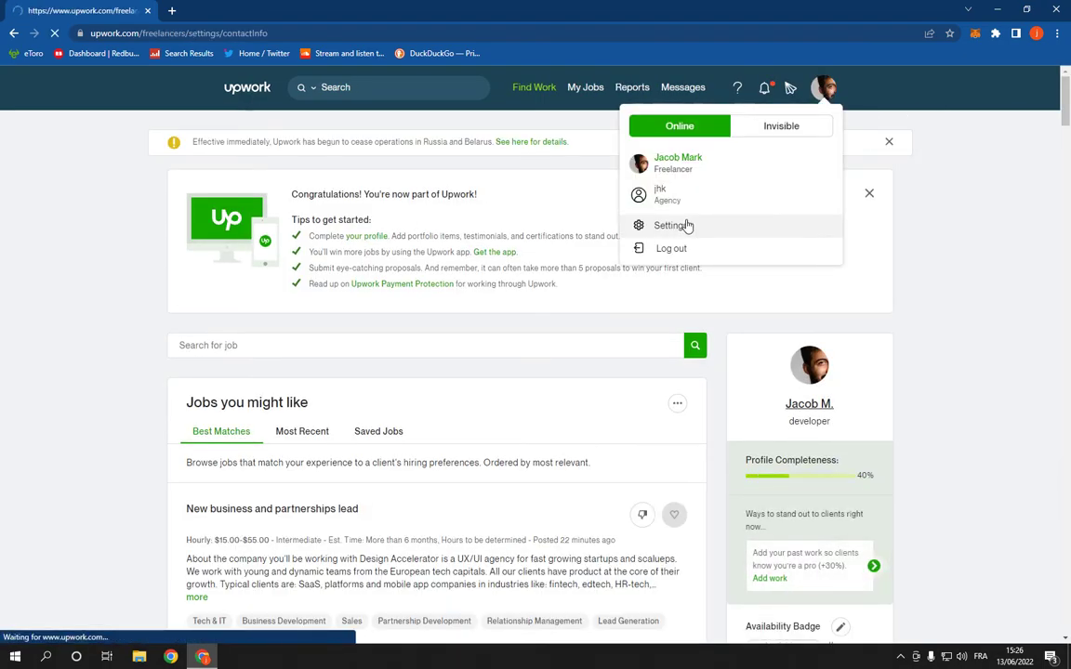